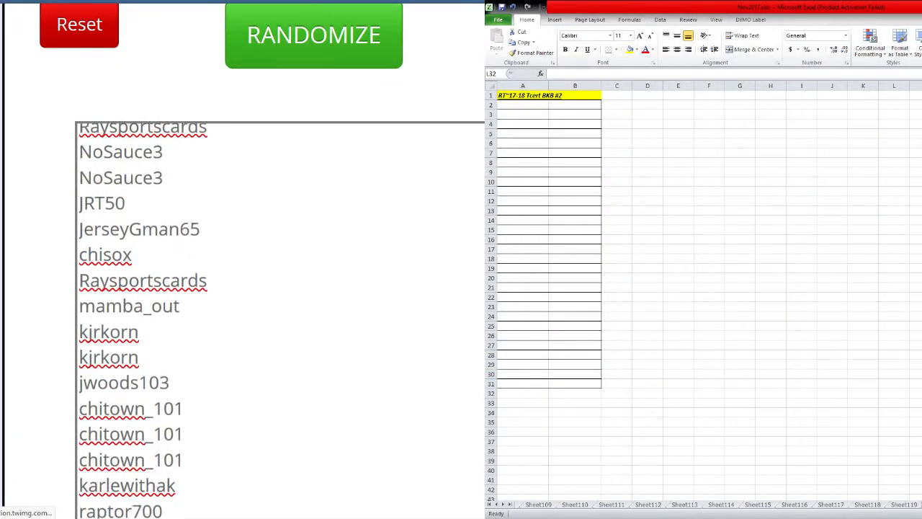
Step: Run RANDOMIZE six times on the username list to reshuffle its order
{"action": "left_click", "coordinate": [314, 34]}
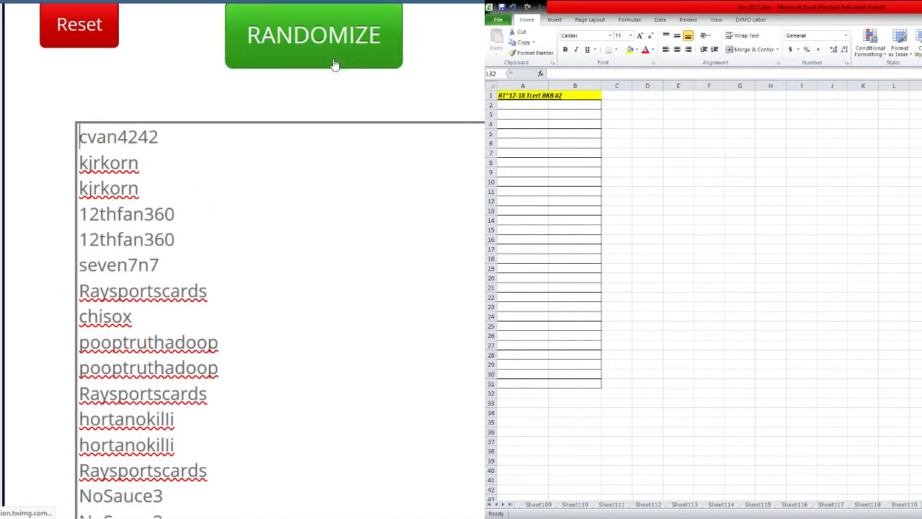
{"action": "left_click", "coordinate": [313, 35]}
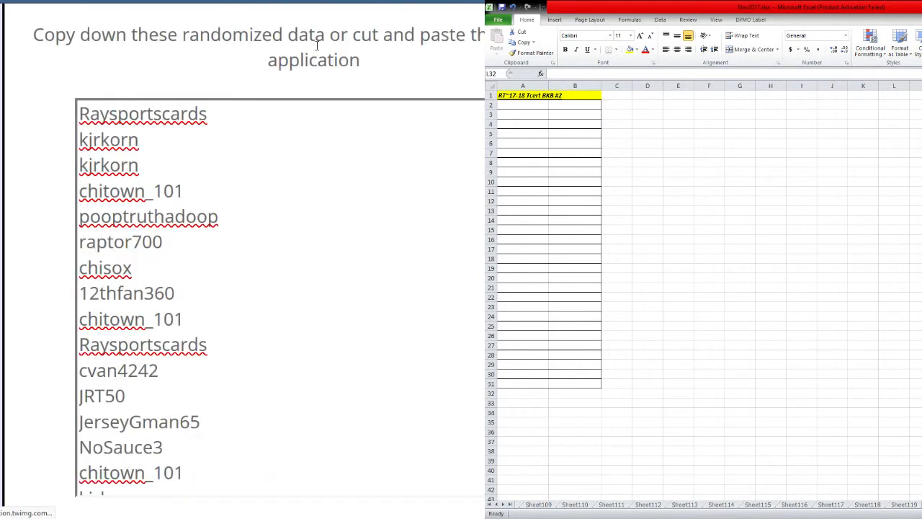
{"action": "left_click", "coordinate": [313, 36]}
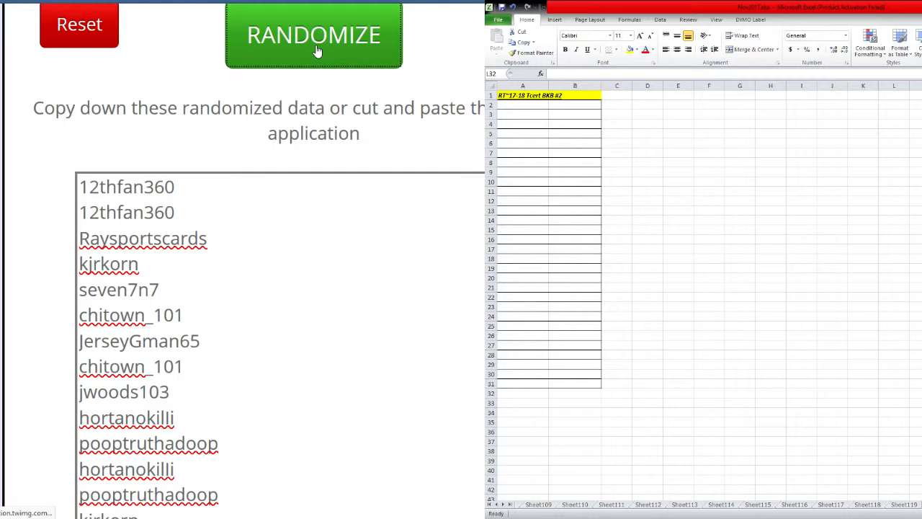
{"action": "left_click", "coordinate": [314, 34]}
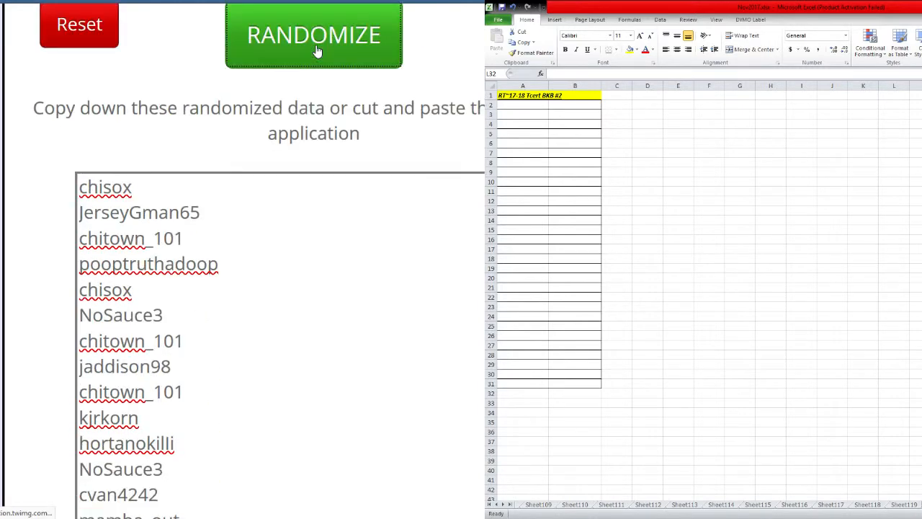
{"action": "left_click", "coordinate": [314, 34]}
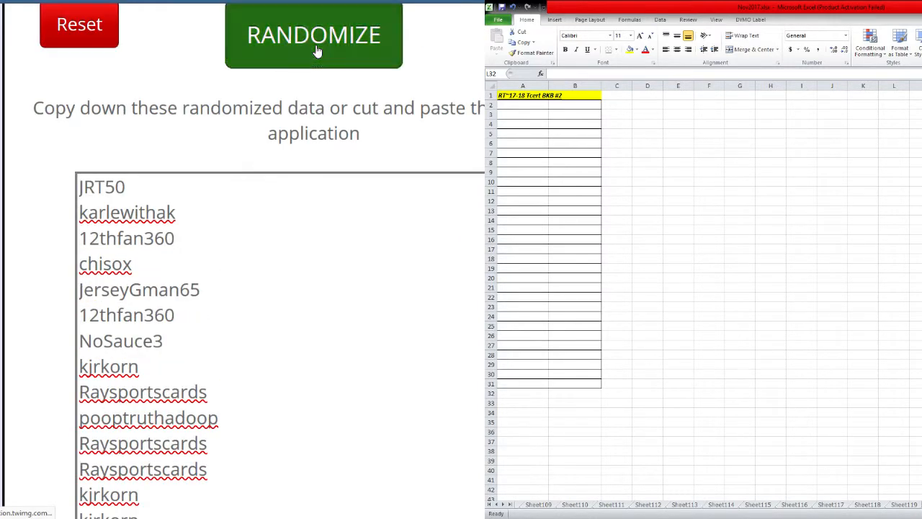
{"action": "left_click", "coordinate": [314, 36]}
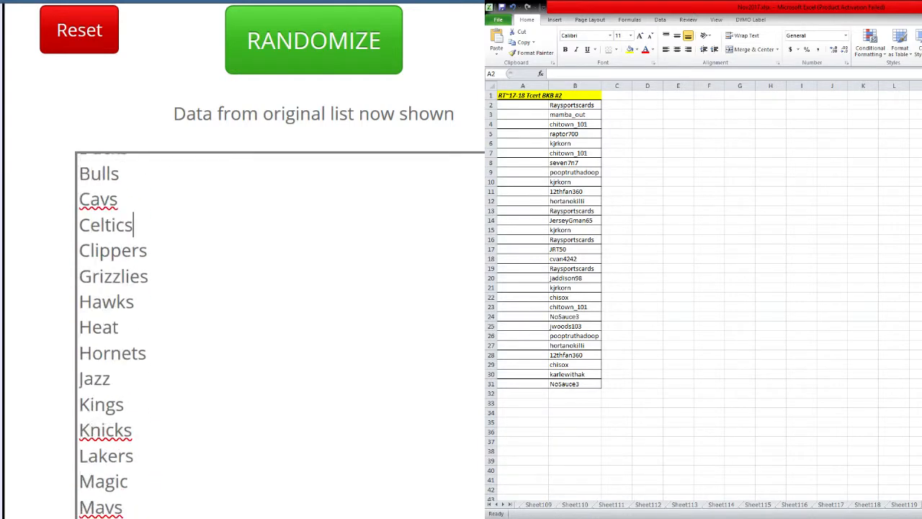
Step: Randomize the NBA team list twice so it leaves alphabetical order
{"action": "left_click", "coordinate": [313, 40]}
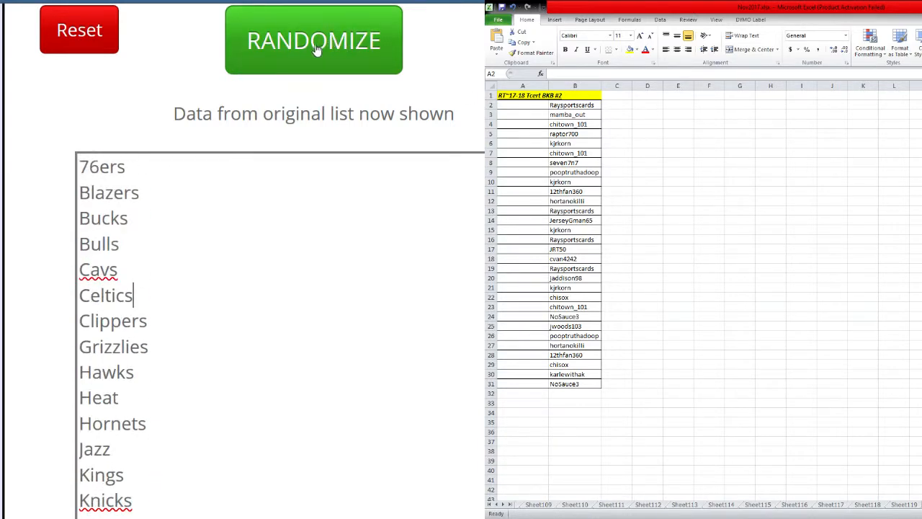
{"action": "left_click", "coordinate": [313, 39]}
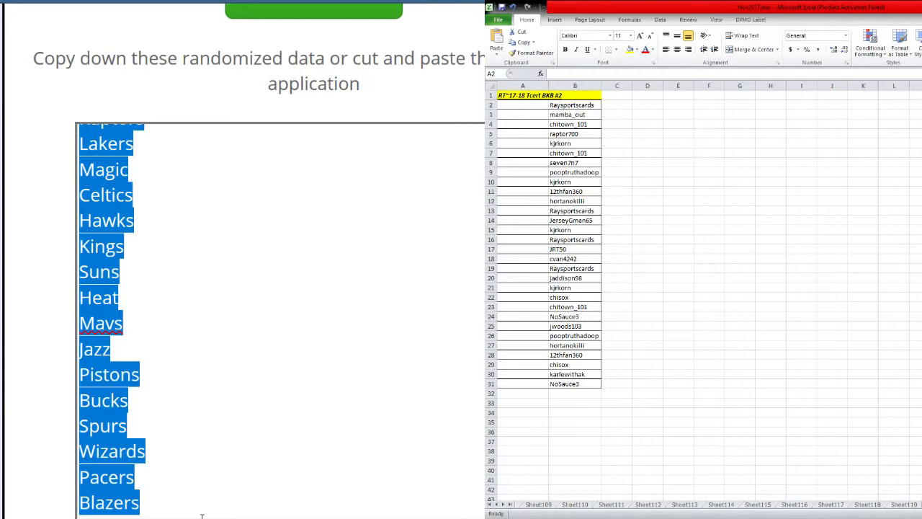
Step: Deselect the shuffled team list and return to cell A2 in Excel
{"action": "scroll", "scroll_direction": "down", "scroll_amount": 3}
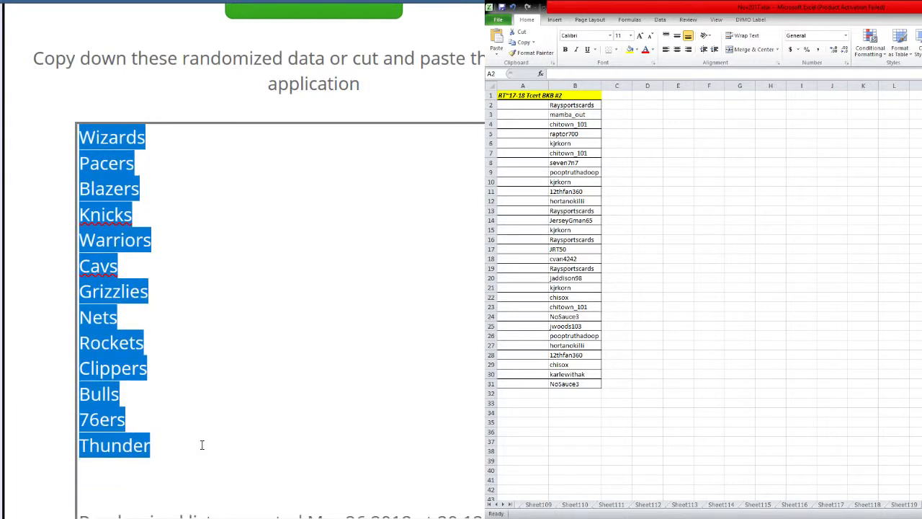
{"action": "left_click", "coordinate": [202, 444]}
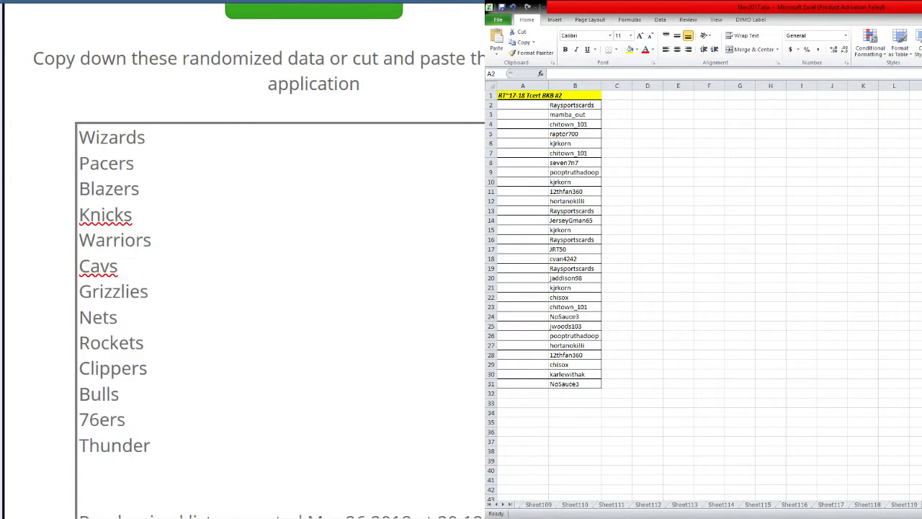
{"action": "left_click", "coordinate": [522, 104]}
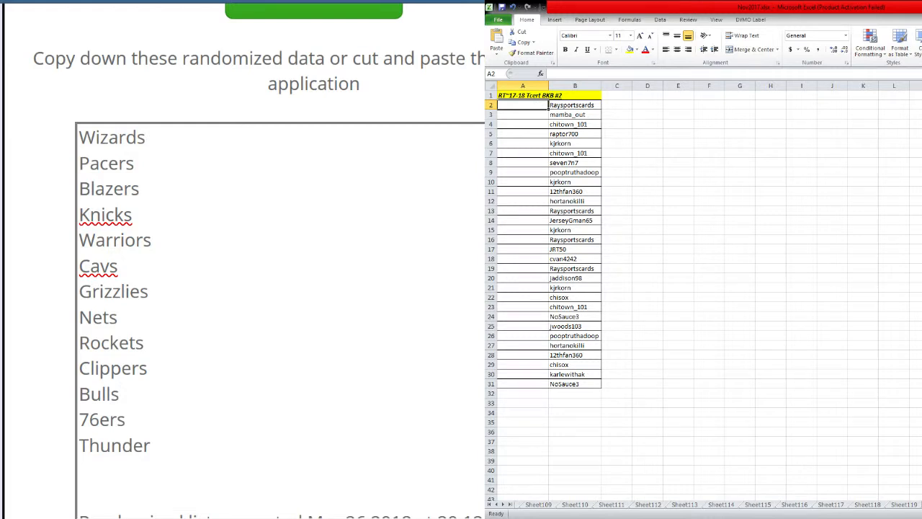
{"action": "left_click", "coordinate": [565, 394]}
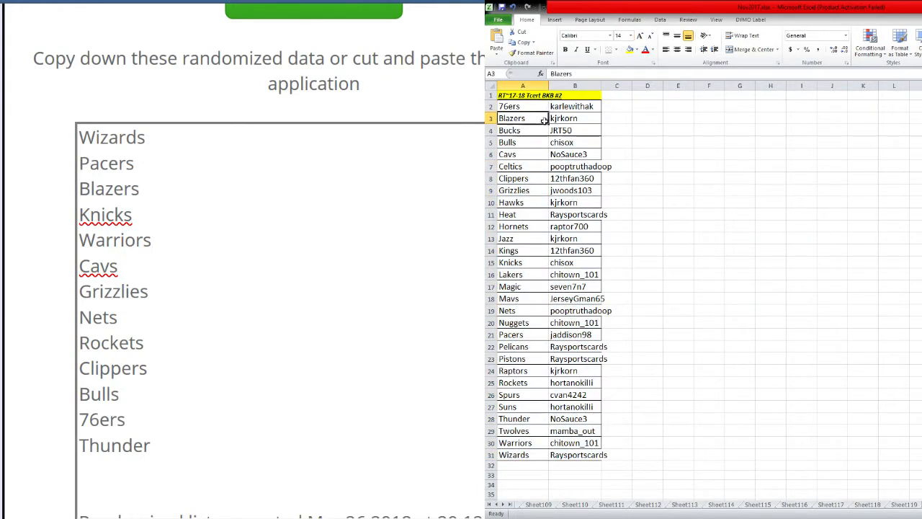
Step: Review the usernames assigned to Bucks, Cavs, Clippers, Grizzlies, Hawks, Hornets and Knicks
{"action": "left_click", "coordinate": [575, 131]}
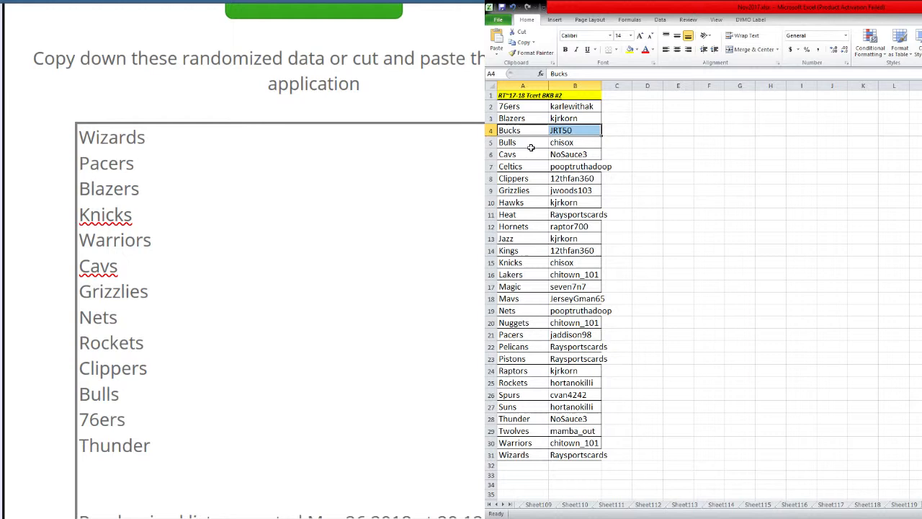
{"action": "left_click", "coordinate": [575, 154]}
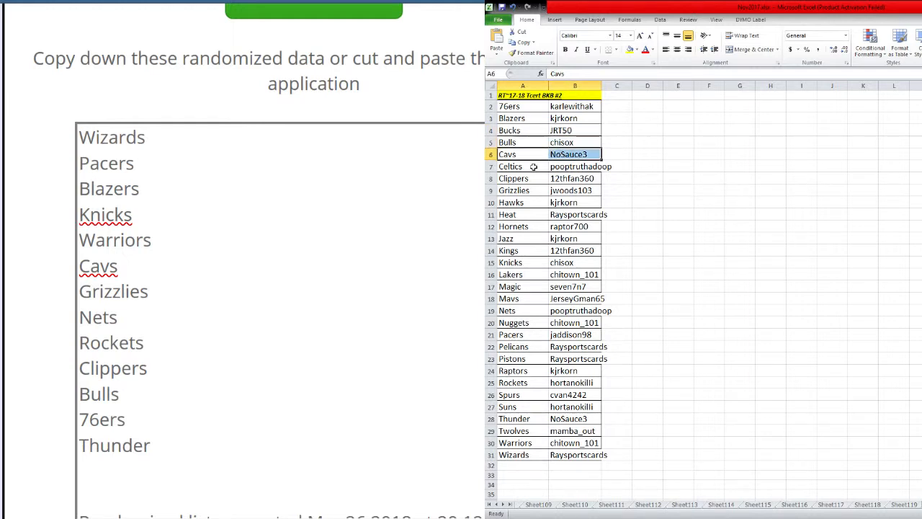
{"action": "left_click", "coordinate": [513, 178]}
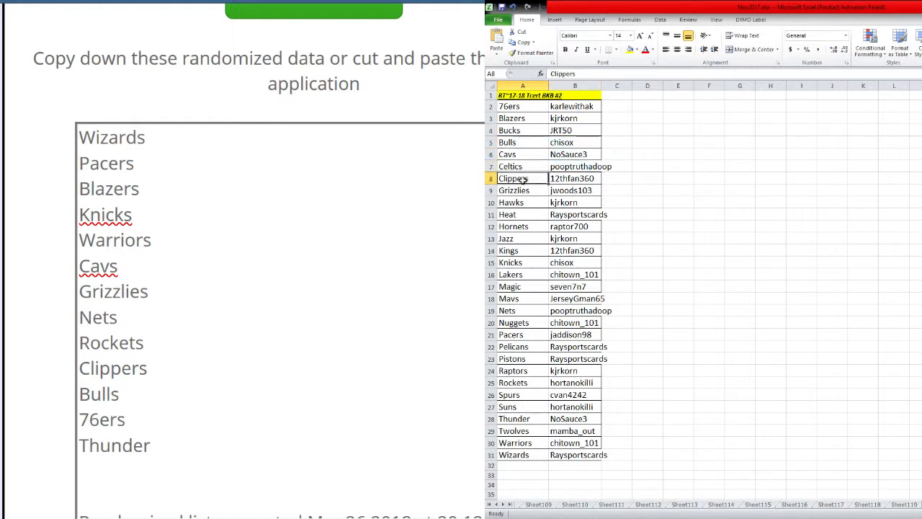
{"action": "left_click", "coordinate": [514, 191]}
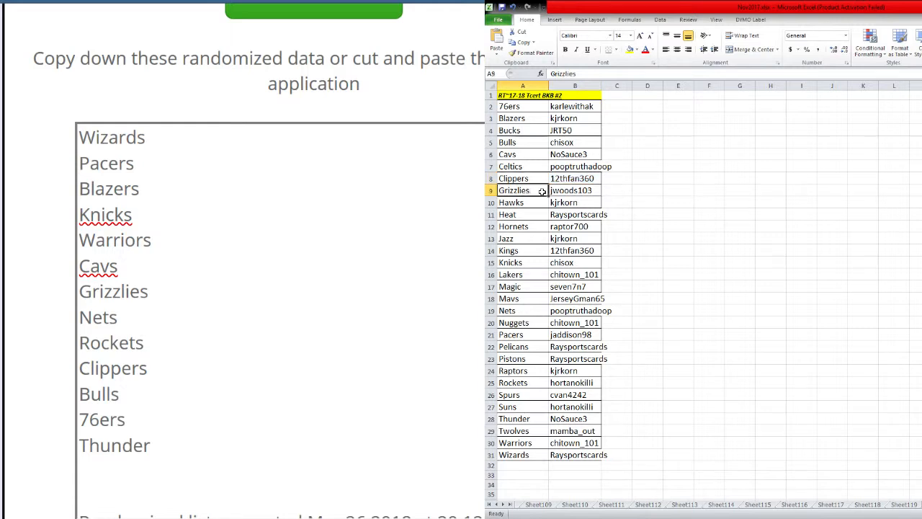
{"action": "left_click", "coordinate": [575, 202]}
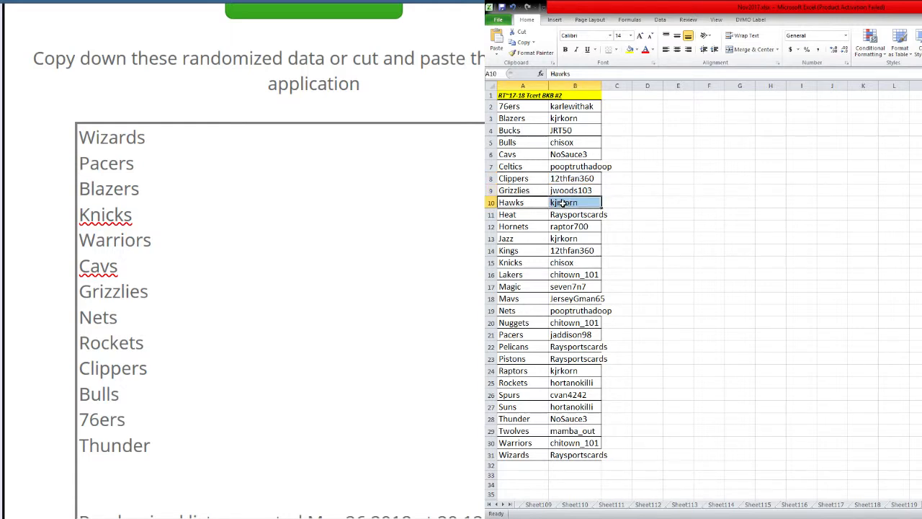
{"action": "left_click", "coordinate": [575, 226]}
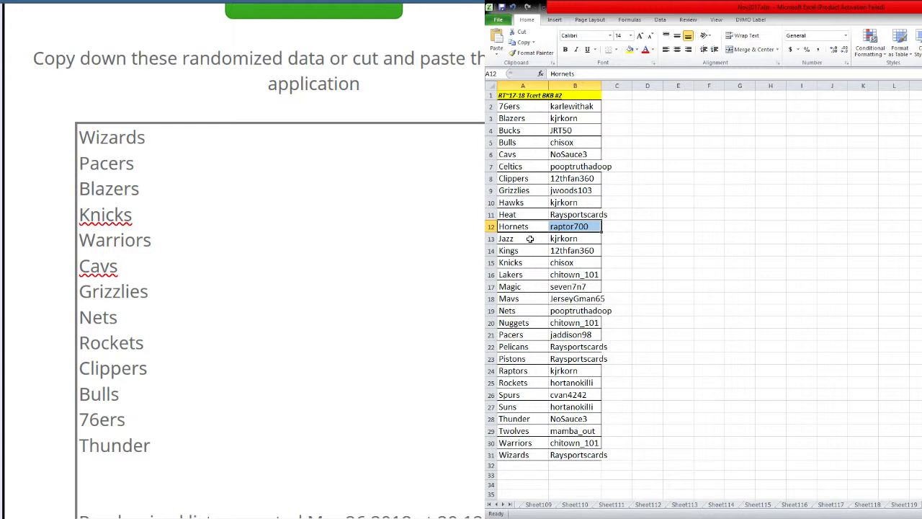
{"action": "left_click", "coordinate": [509, 250]}
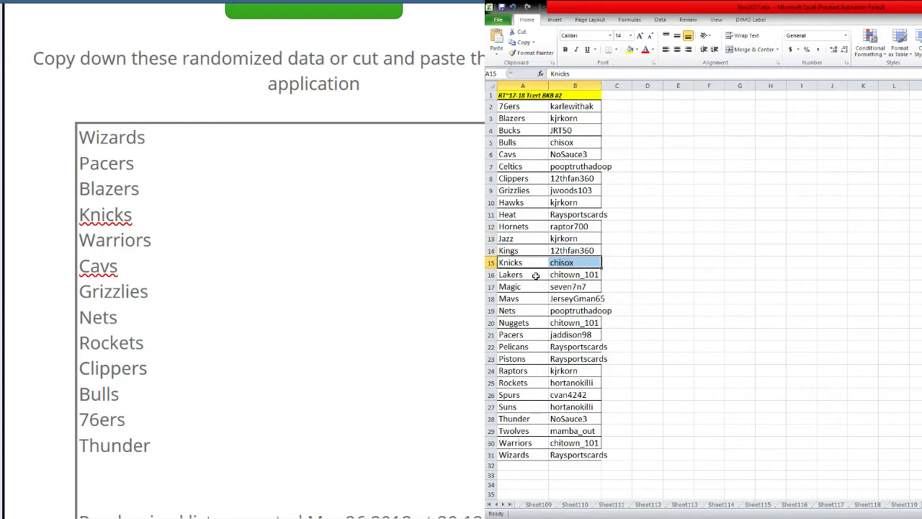
Step: Review the usernames for Magic, Nets, Pacers, Pelicans, Pistons, Rockets, Twolves and Wizards
{"action": "left_click", "coordinate": [575, 286]}
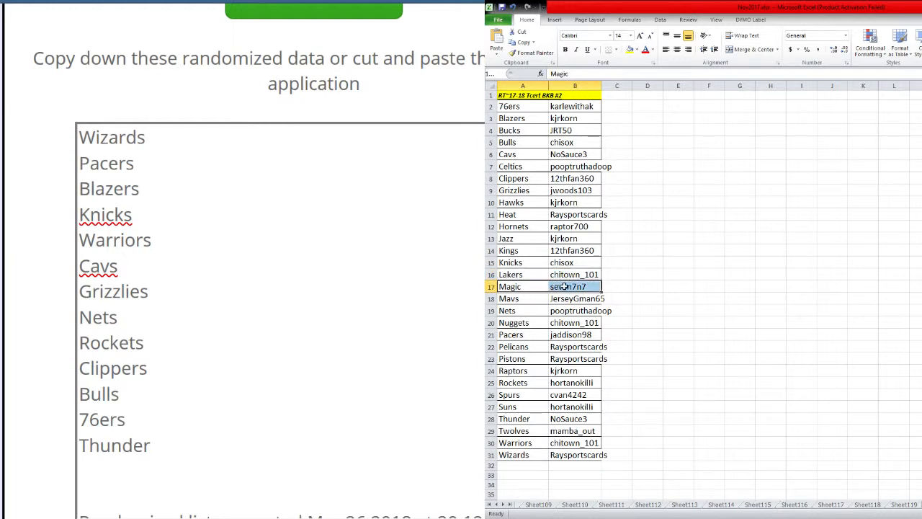
{"action": "left_click", "coordinate": [575, 298]}
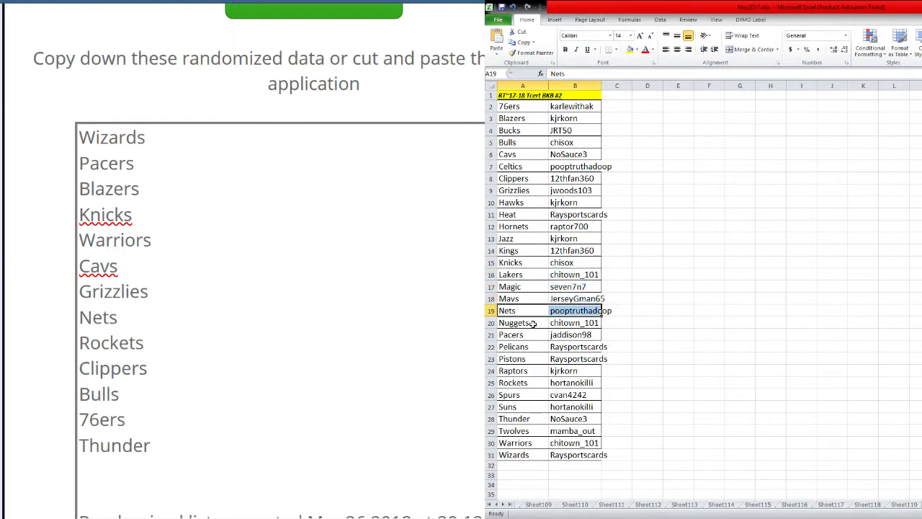
{"action": "left_click", "coordinate": [570, 335]}
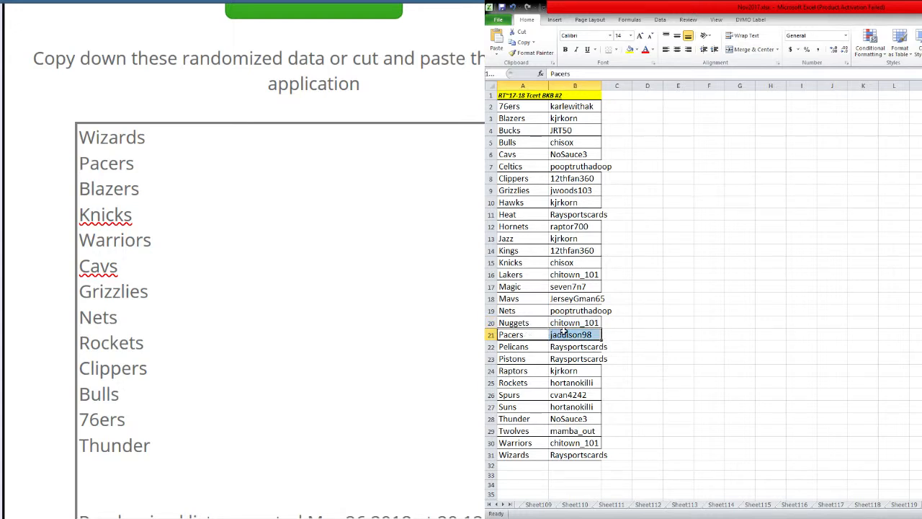
{"action": "left_click", "coordinate": [575, 347]}
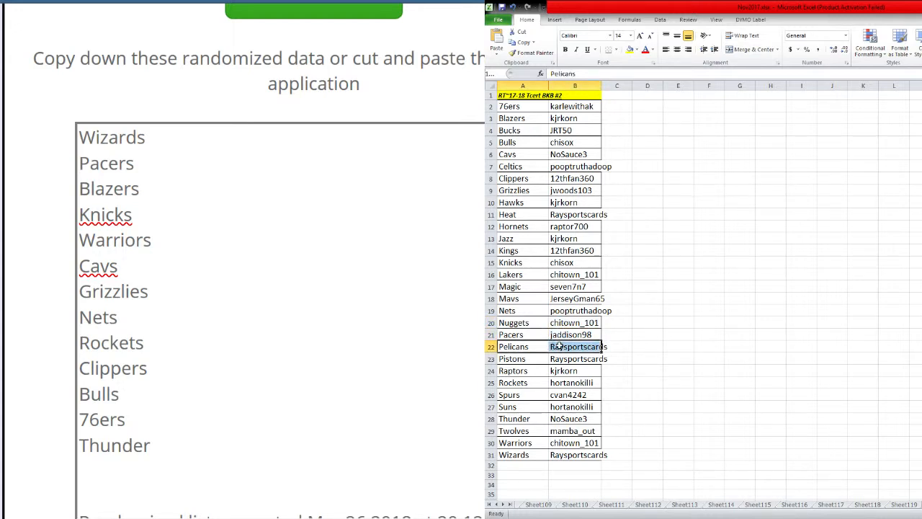
{"action": "left_click", "coordinate": [575, 358]}
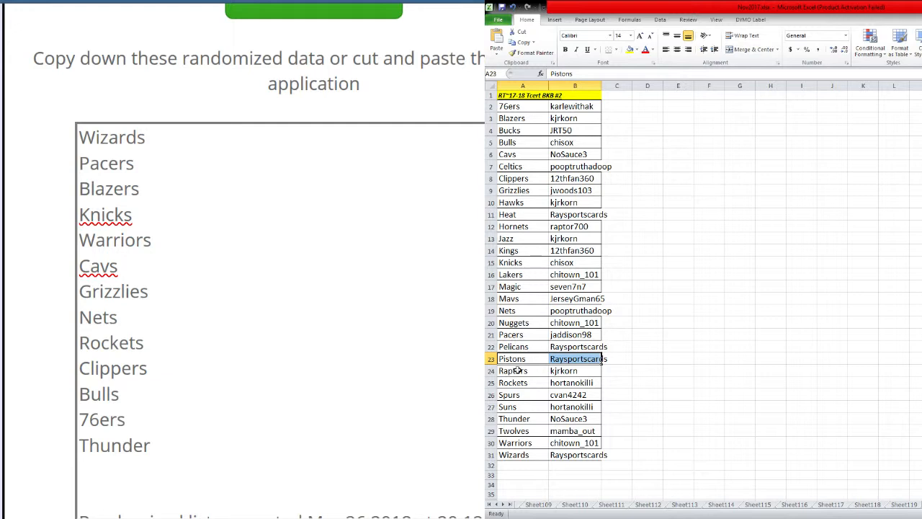
{"action": "left_click", "coordinate": [513, 382]}
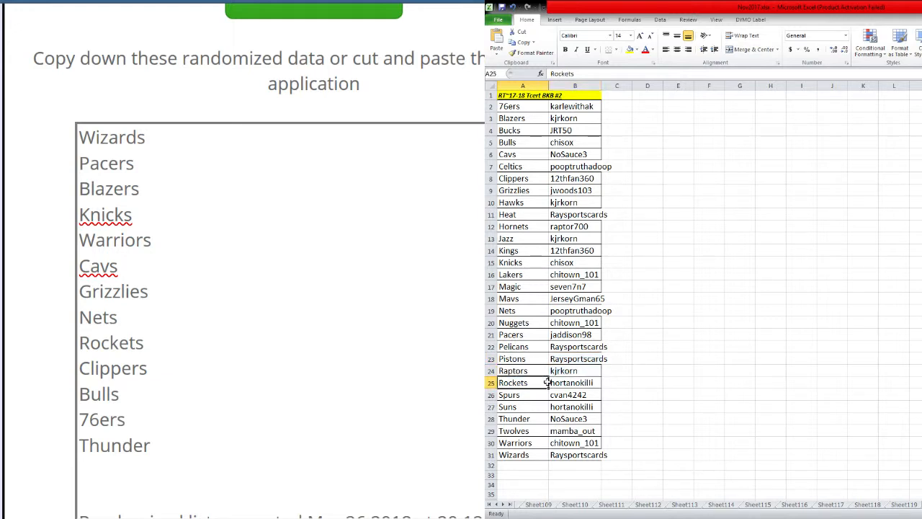
{"action": "left_click", "coordinate": [574, 395]}
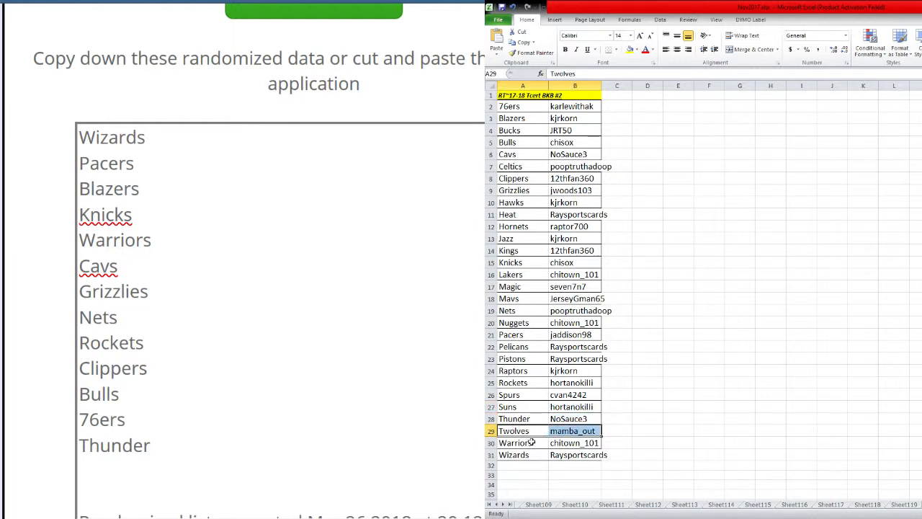
{"action": "left_click", "coordinate": [575, 455]}
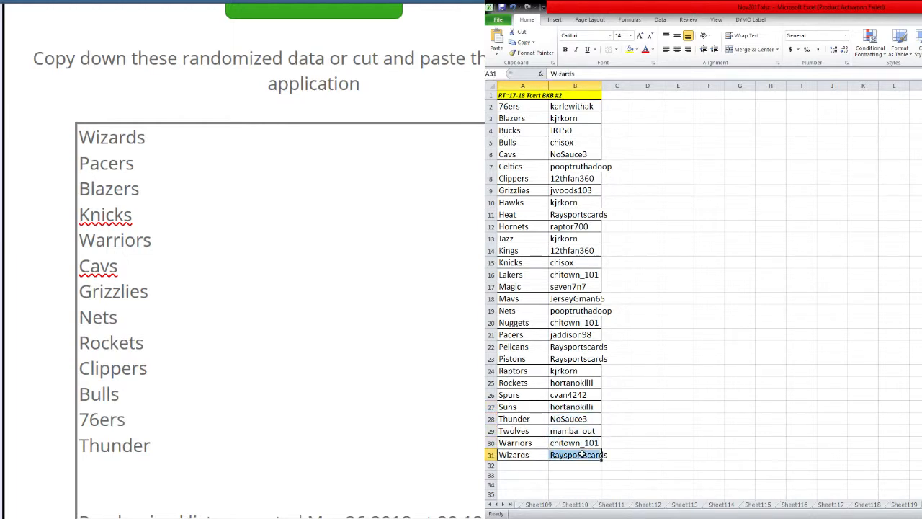